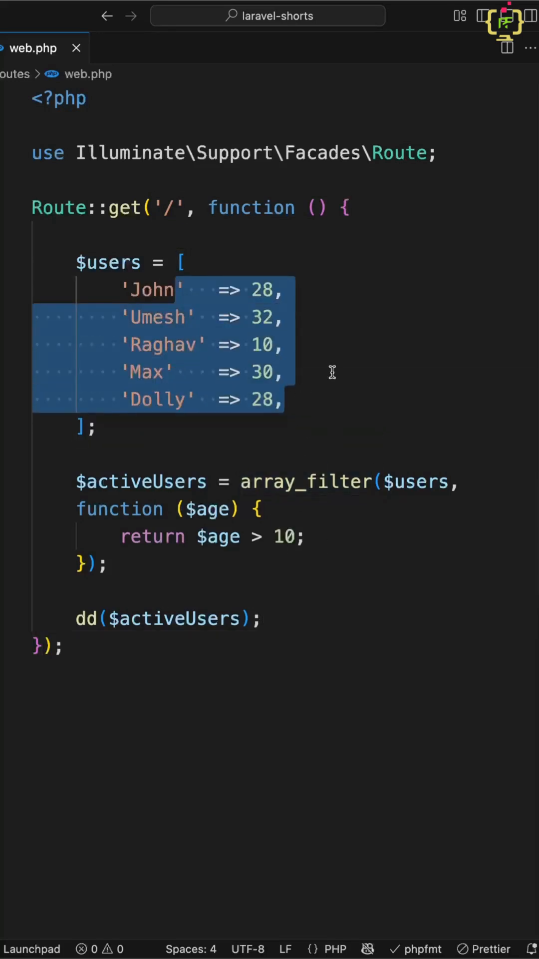
pyautogui.moveTo(299, 412)
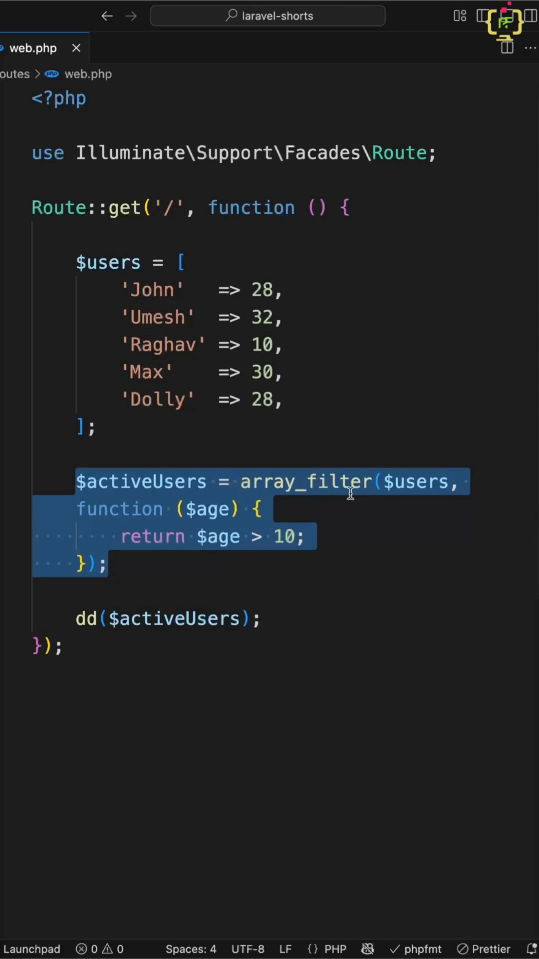
pyautogui.moveTo(179, 292)
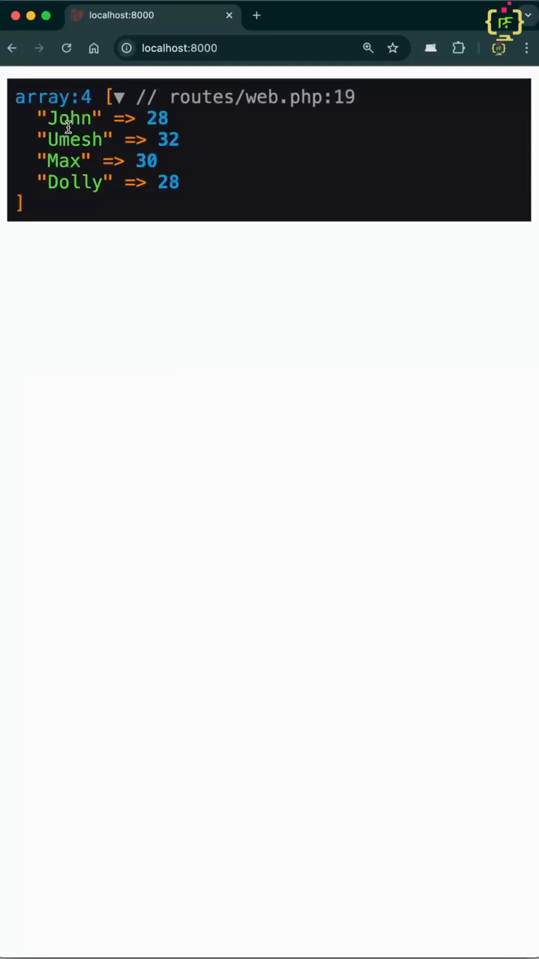
# Comment out the array_filter statement that builds $activeUsers
pyautogui.moveTo(43, 118); pyautogui.dragTo(180, 181)
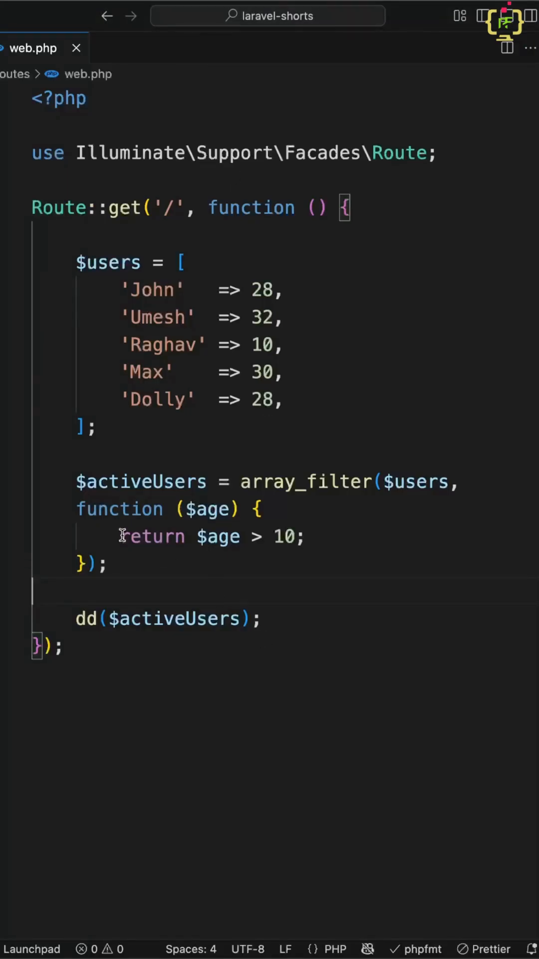
pyautogui.moveTo(76, 482); pyautogui.dragTo(107, 564)
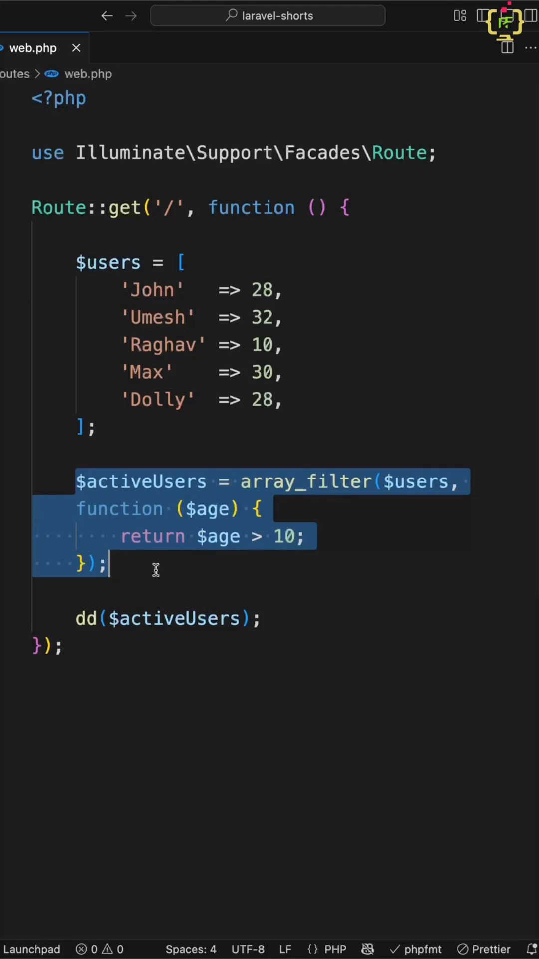
pyautogui.press('cmd+/')
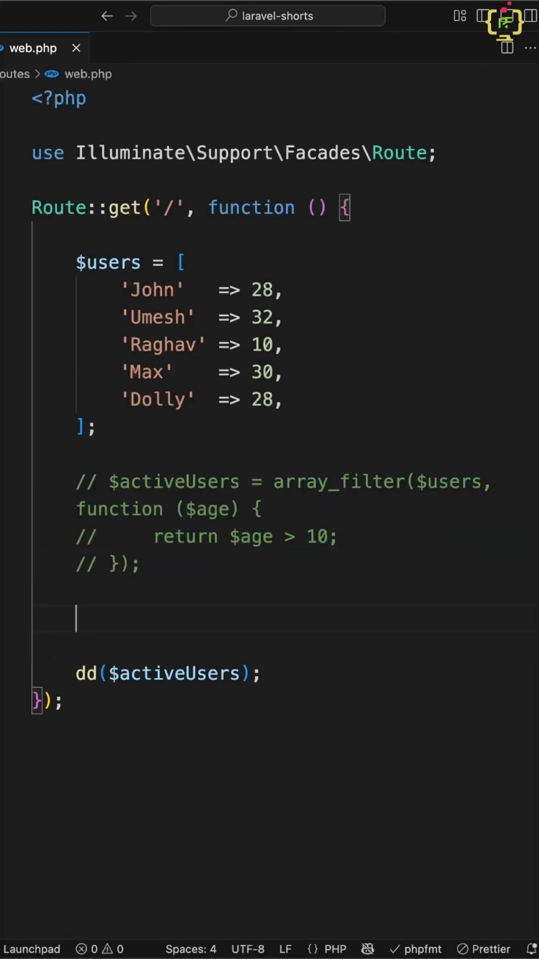
# Write Arr::where($users, fn($age) => $age > 10) with the Arr class imported
pyautogui.write('Arr::where(')
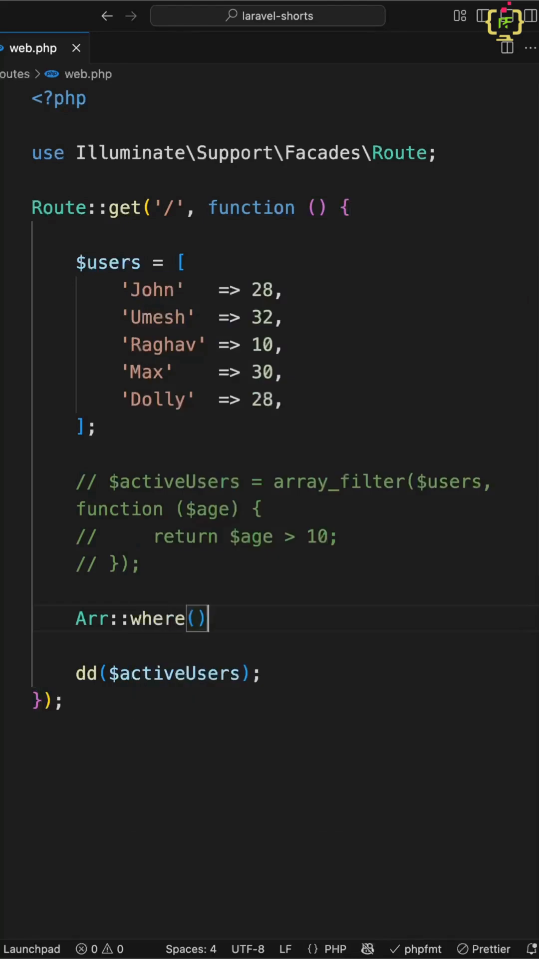
pyautogui.write(';')
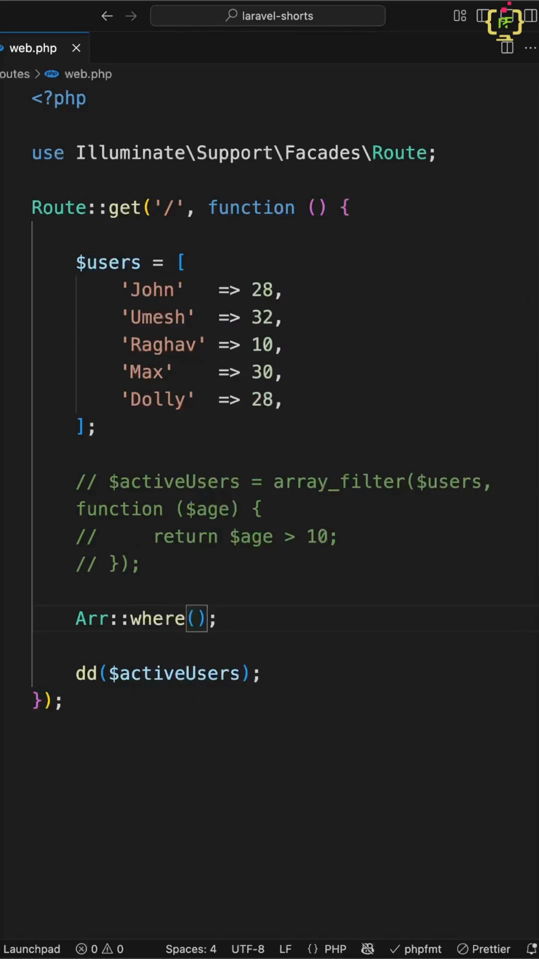
pyautogui.write('$')
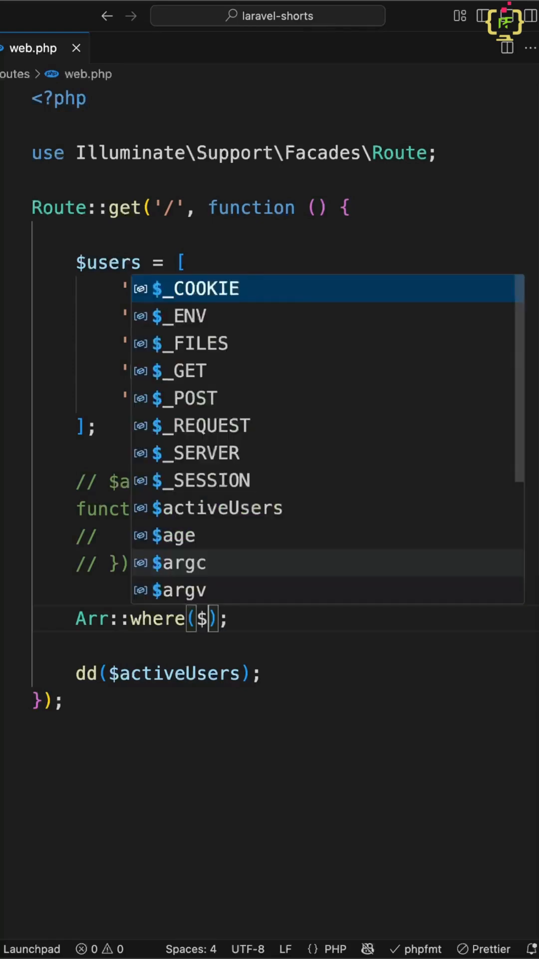
pyautogui.write('users')
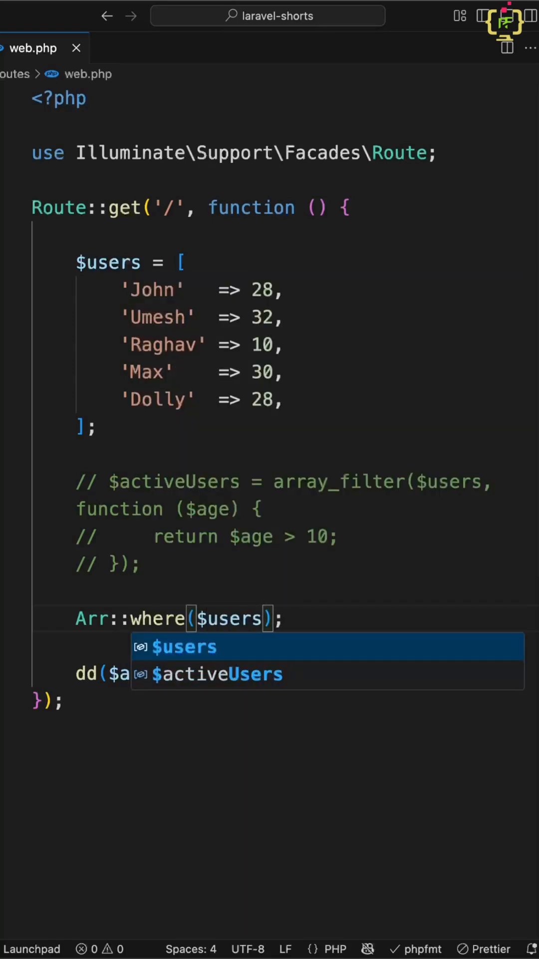
pyautogui.write(', fn(')
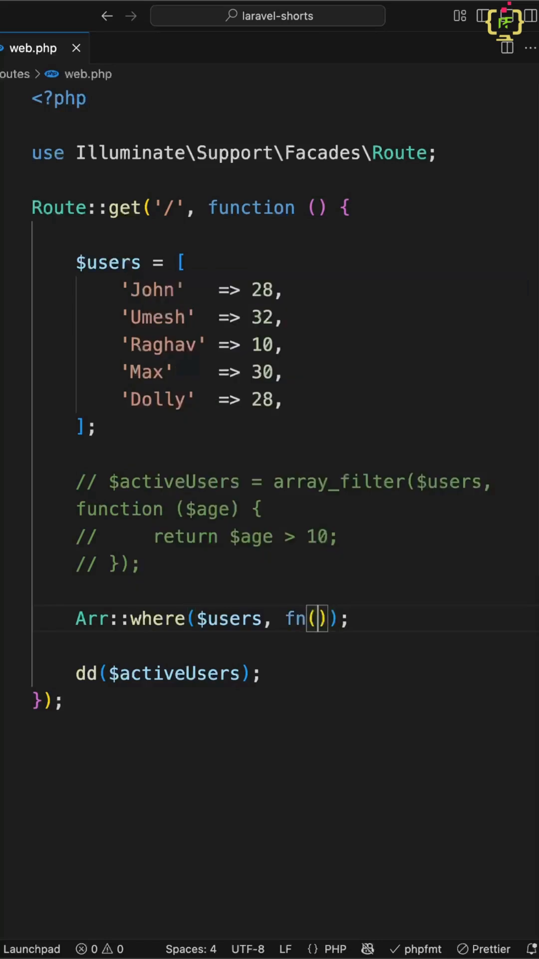
pyautogui.write('$')
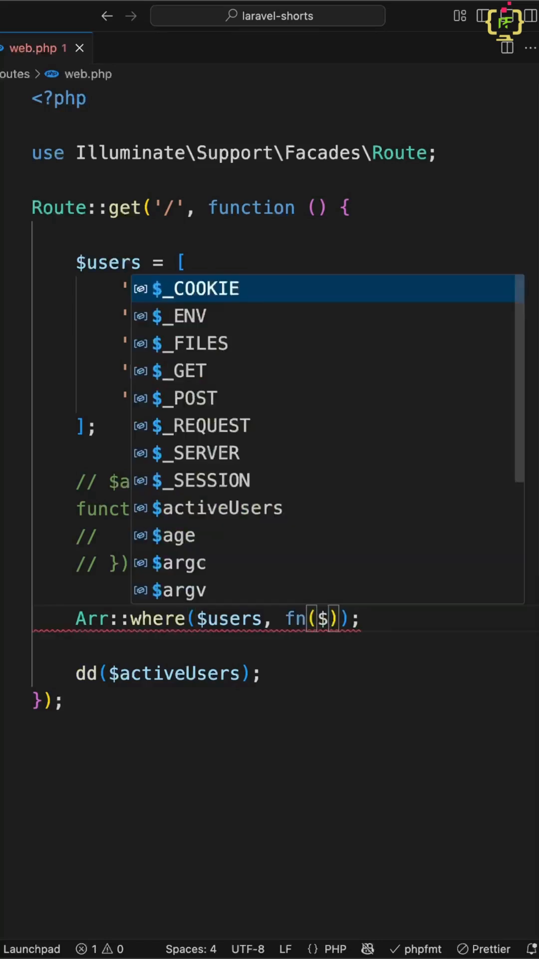
pyautogui.write('age')
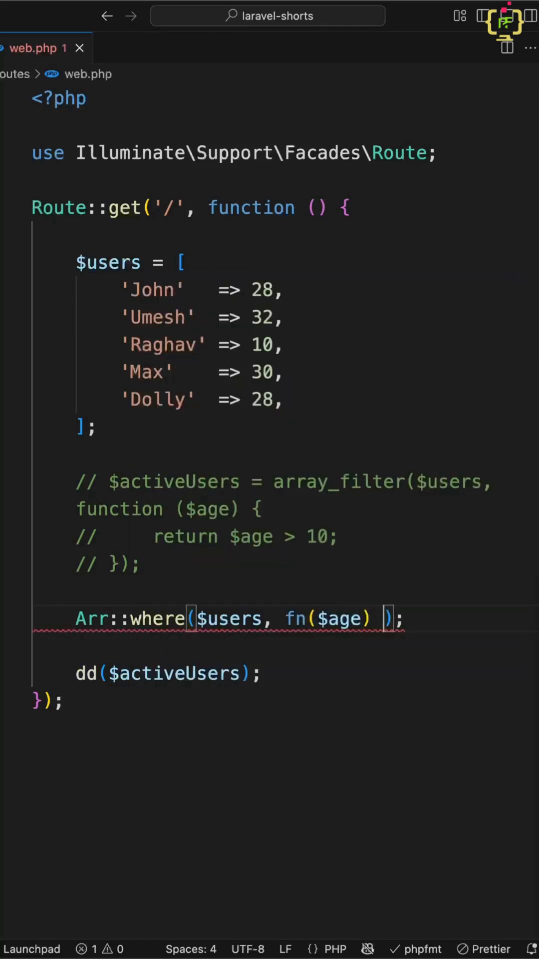
pyautogui.write('=> $age > 10')
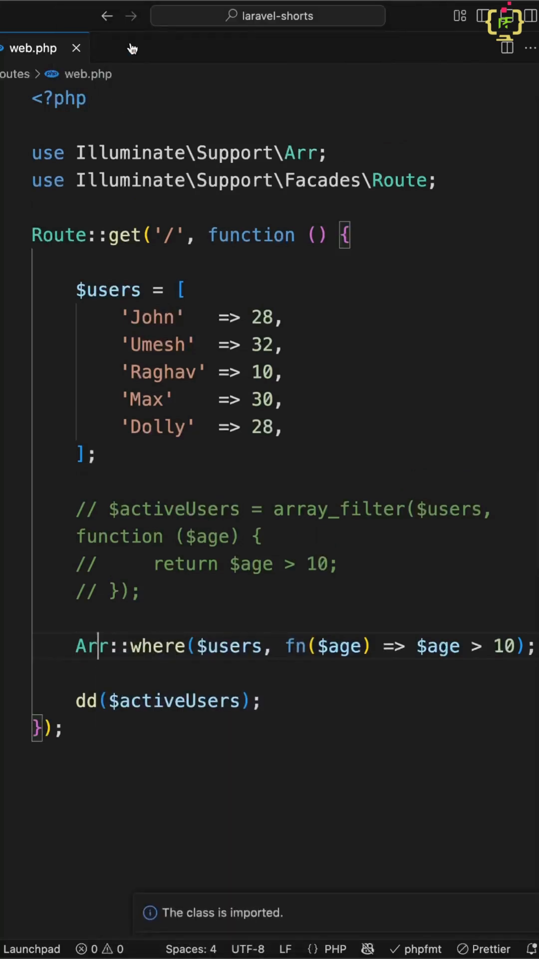
pyautogui.write('$a')
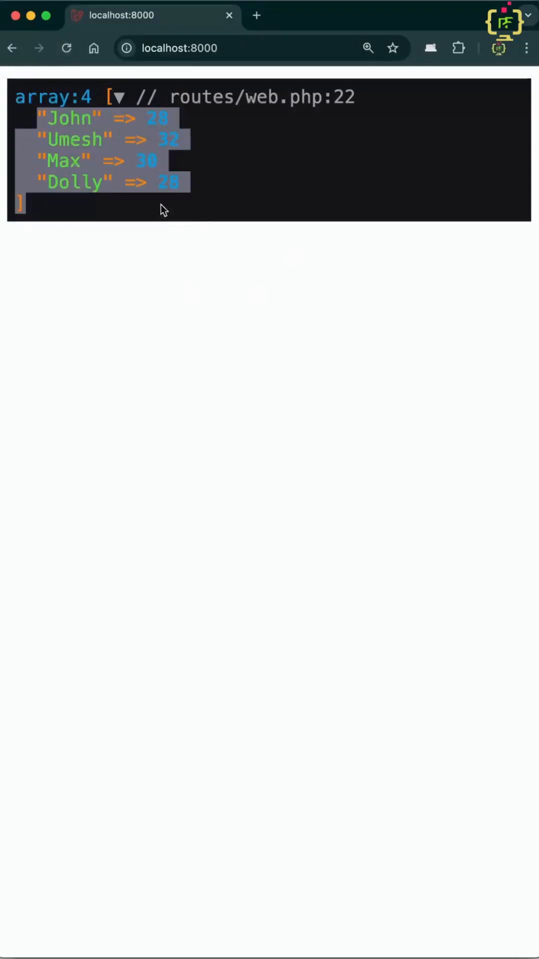
pyautogui.moveTo(38, 428)
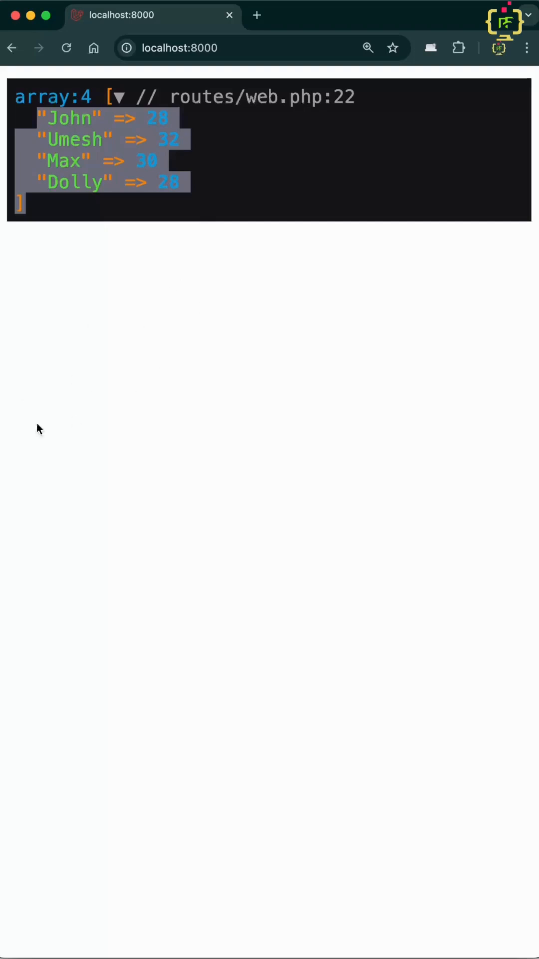
pyautogui.moveTo(141, 255)
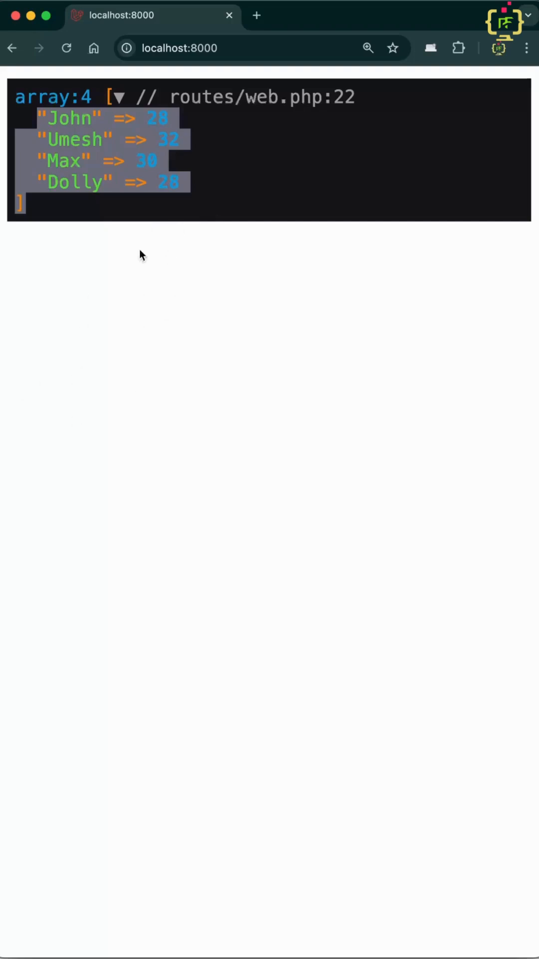
pyautogui.moveTo(176, 219)
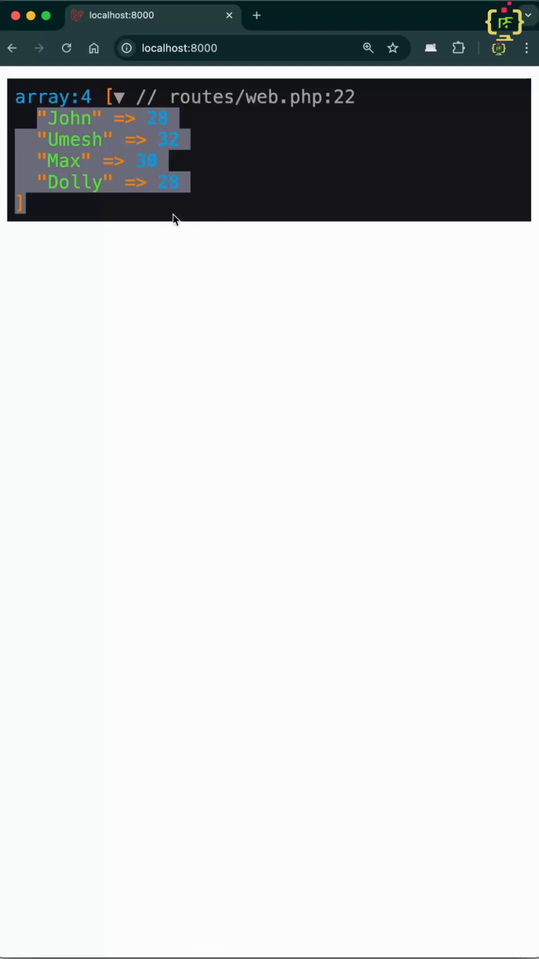
pyautogui.moveTo(197, 230)
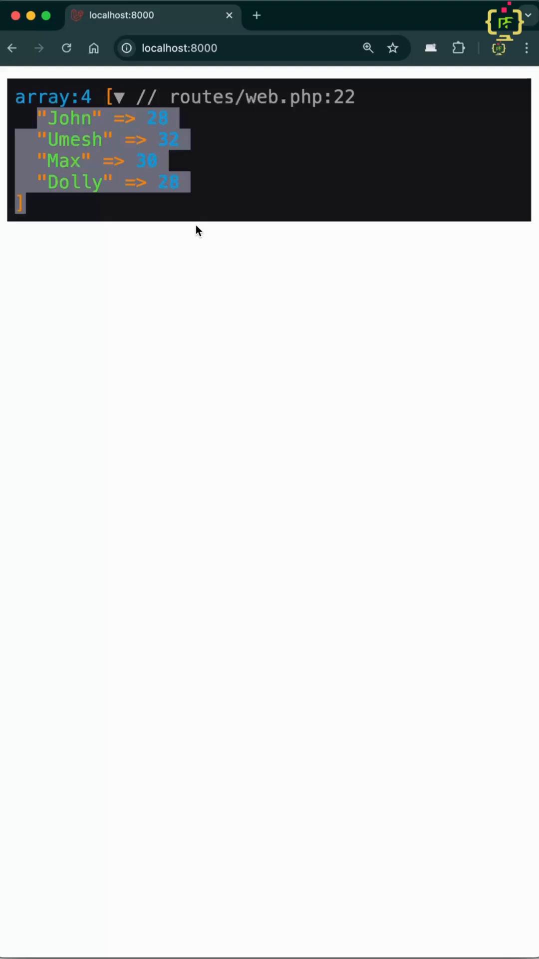
pyautogui.moveTo(146, 316)
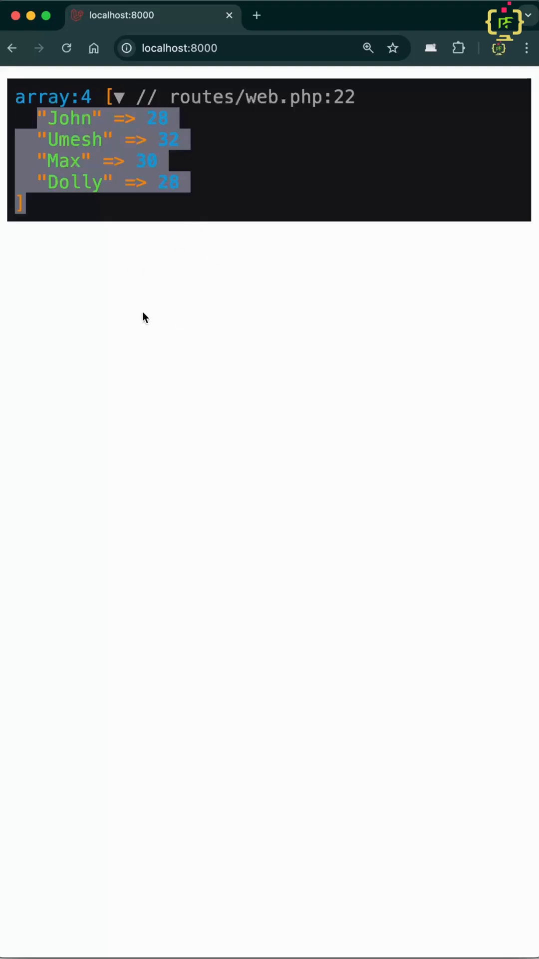
pyautogui.moveTo(104, 320)
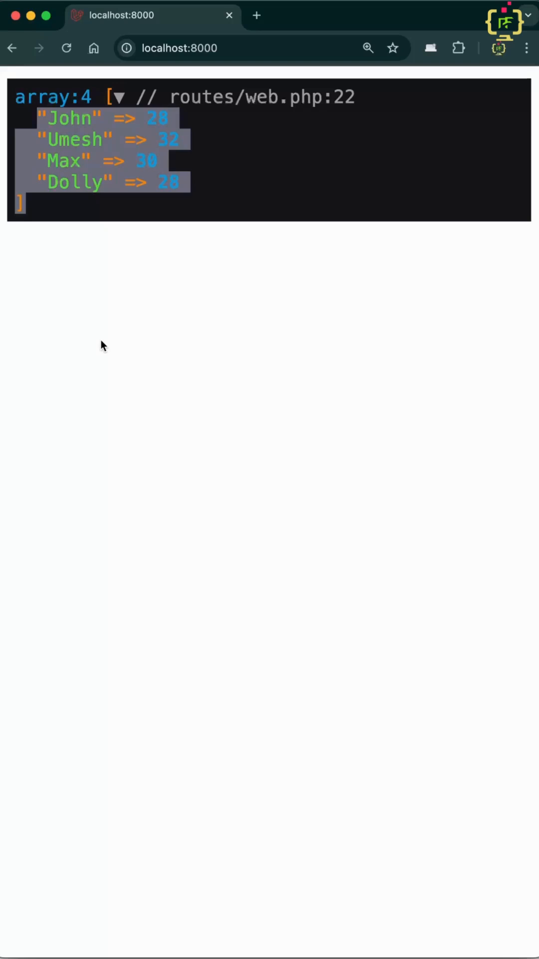
pyautogui.moveTo(28, 361)
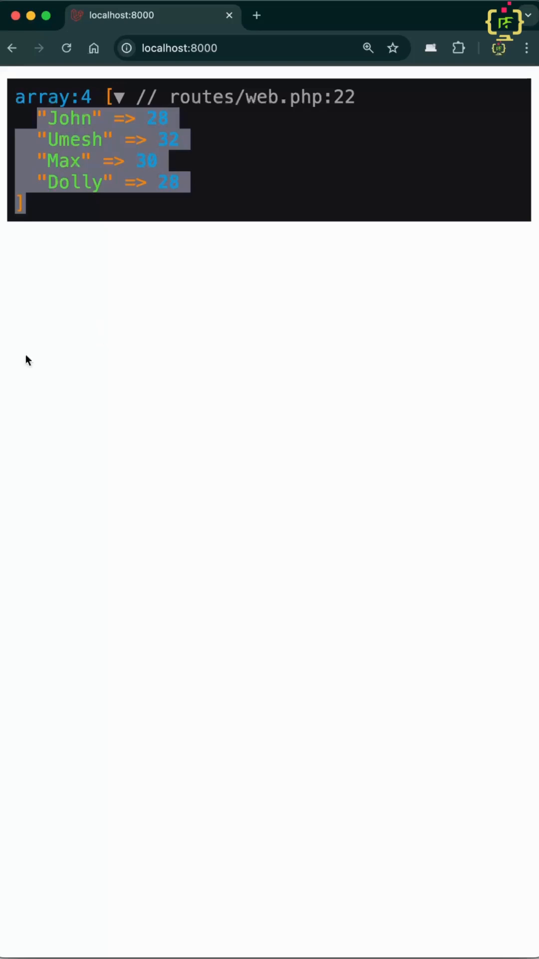